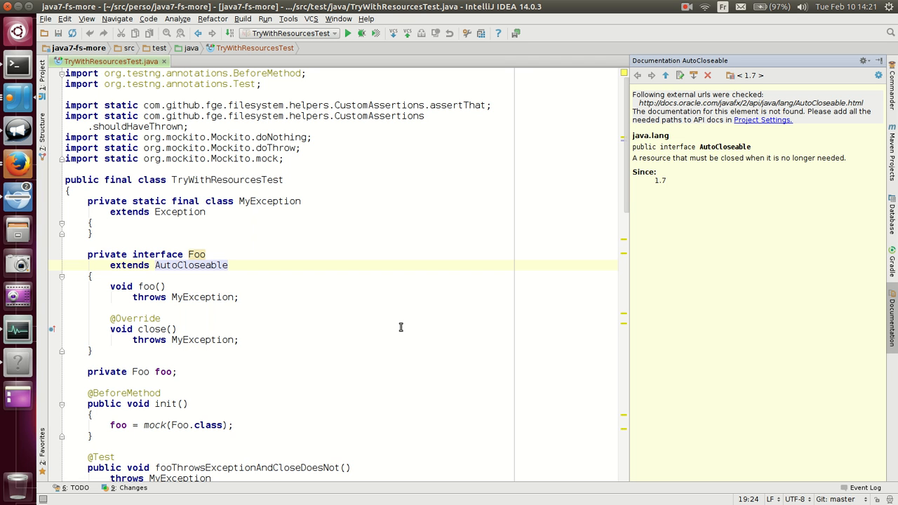
mouse_move(191, 265)
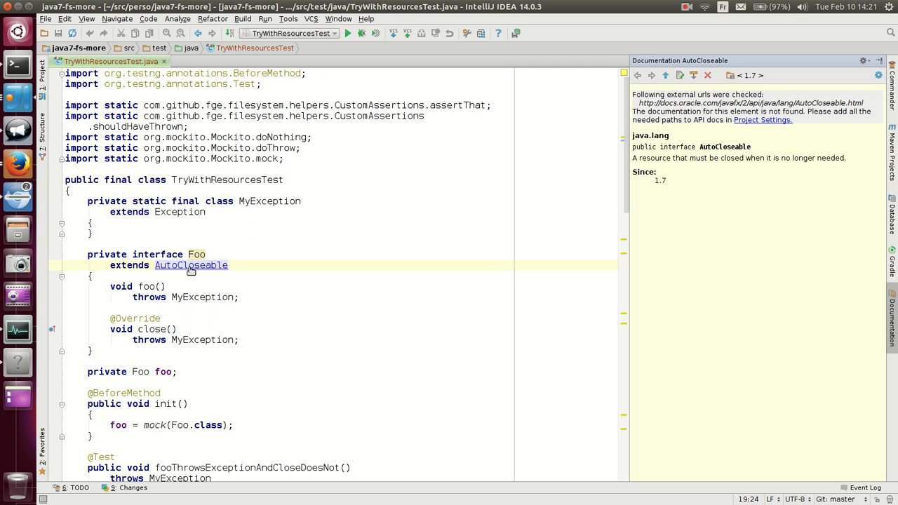
mouse_move(325, 311)
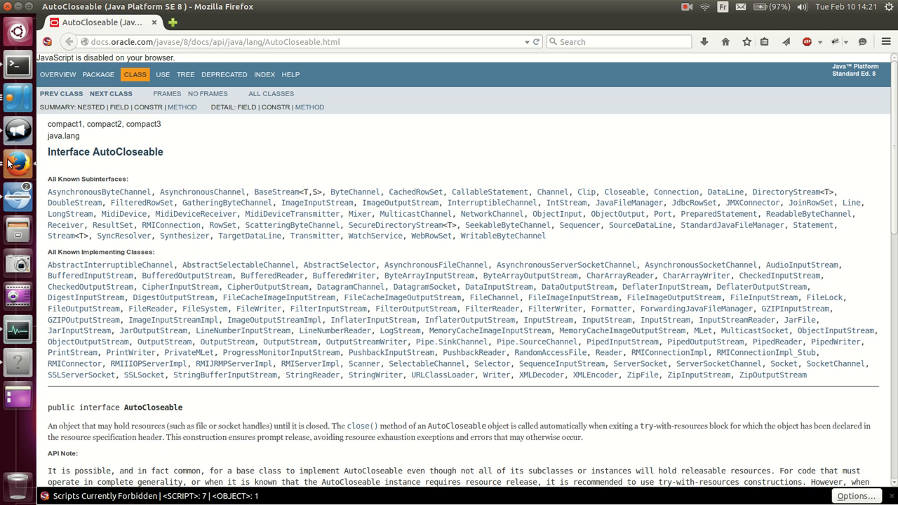
mouse_move(480, 232)
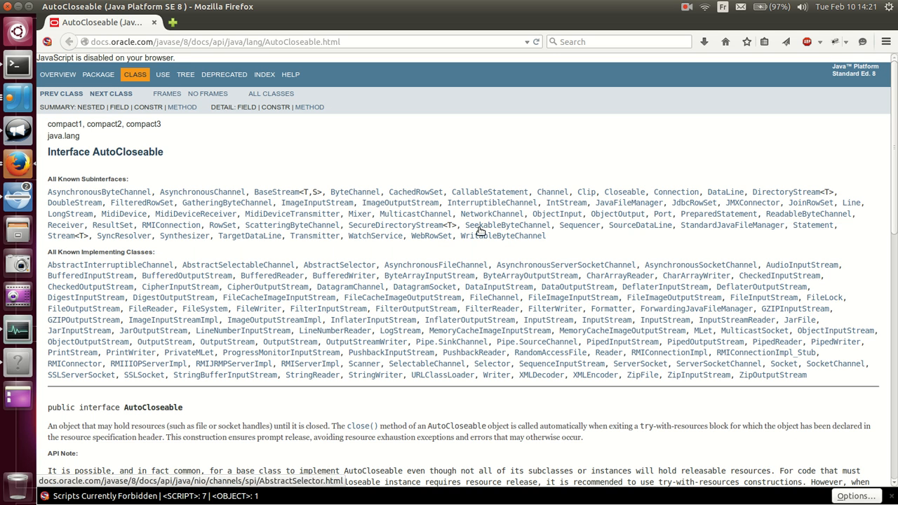
mouse_move(281, 135)
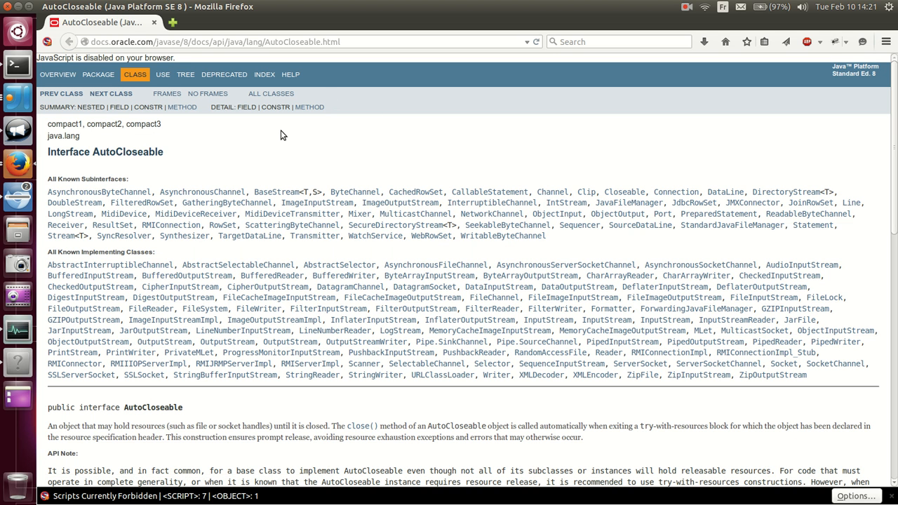
mouse_move(174, 165)
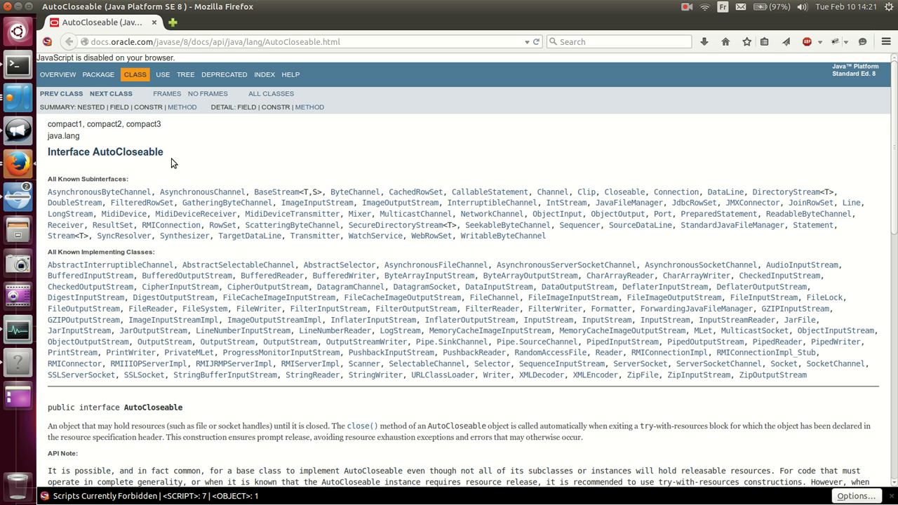
Follow the Closeable and DigestInputStream links on the AutoCloseable Javadoc page.
click(623, 191)
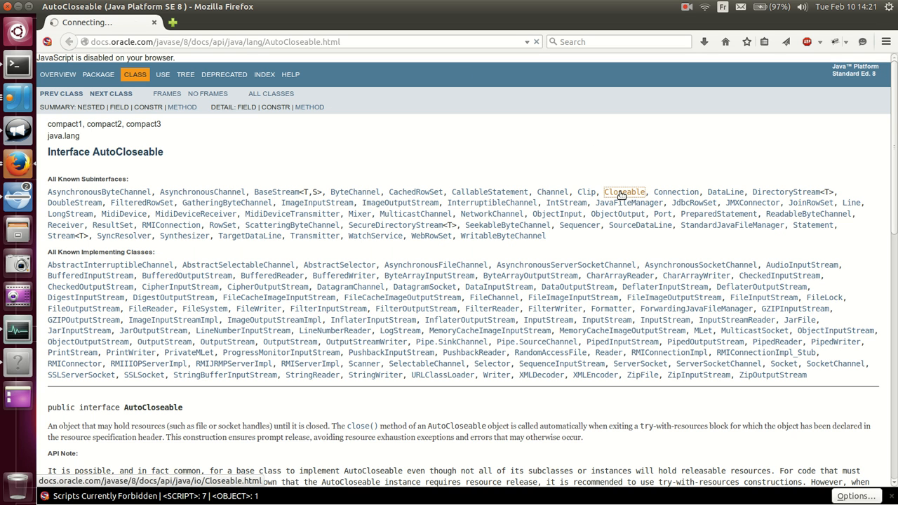
mouse_move(87, 298)
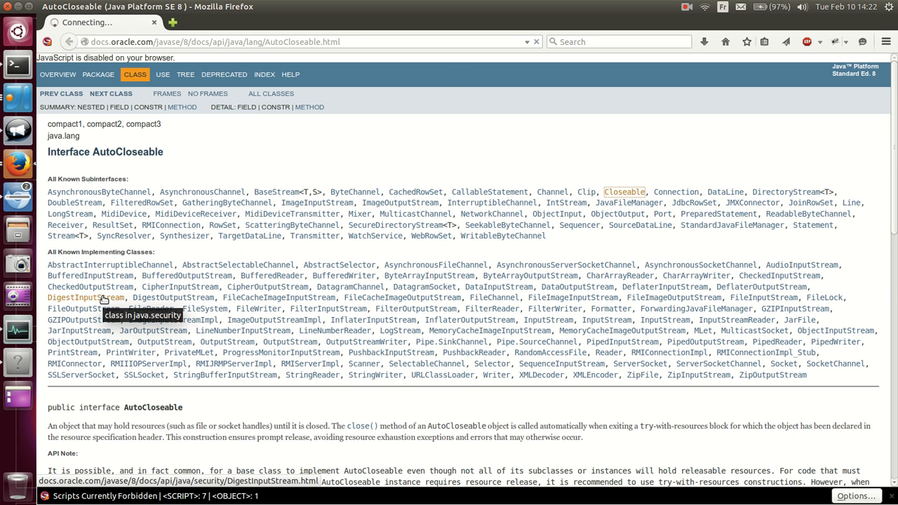
click(623, 191)
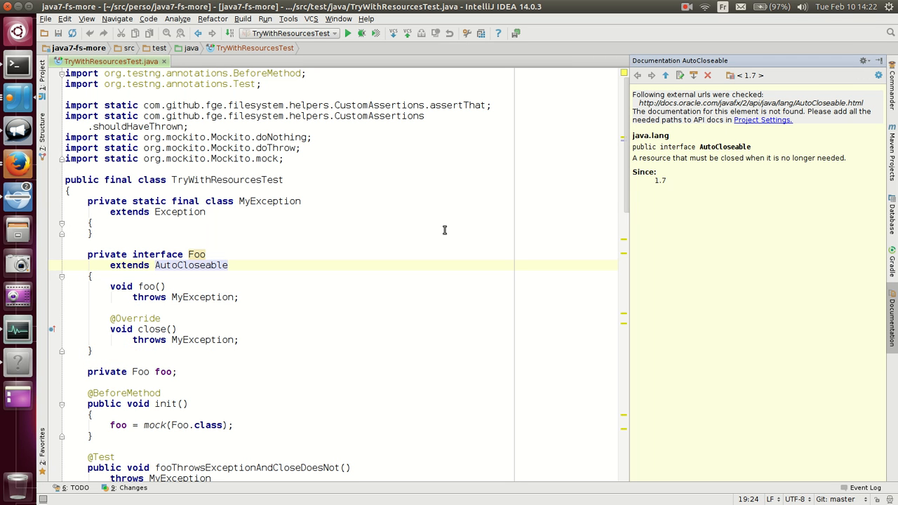
mouse_move(432, 231)
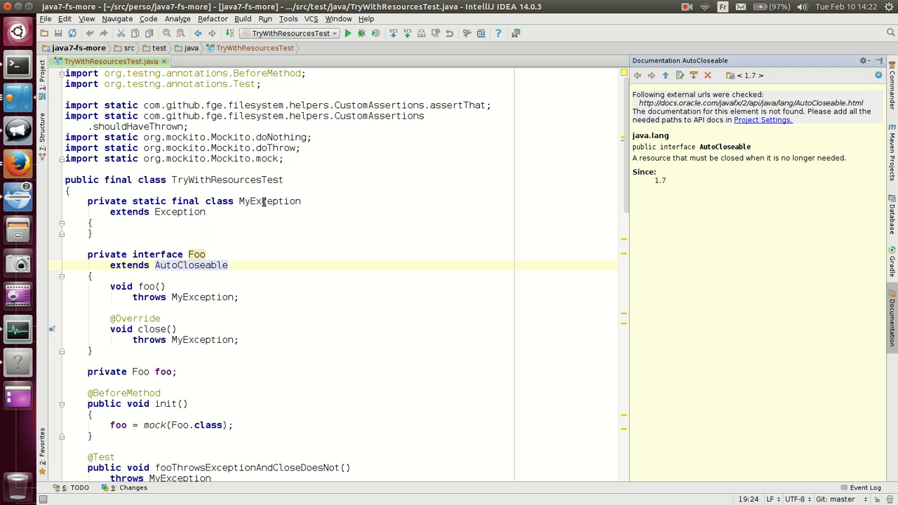
scroll(down, 3)
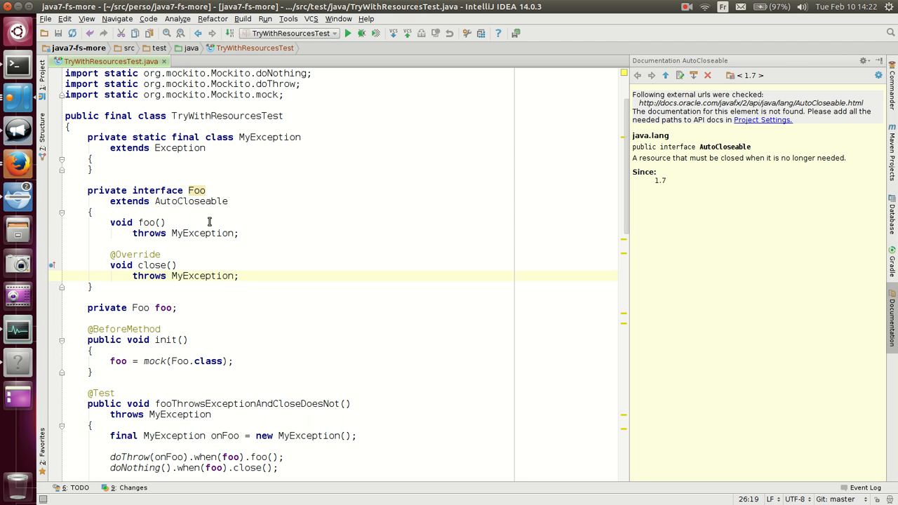
click(168, 276)
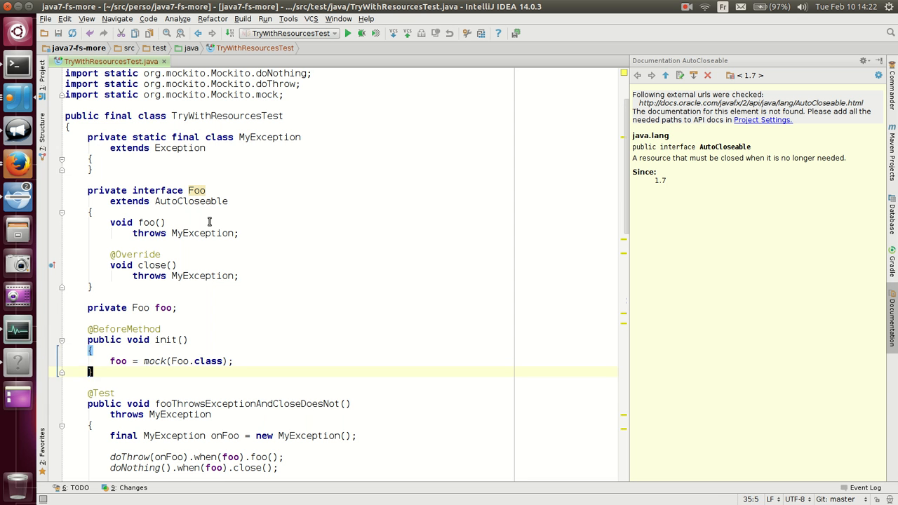
scroll(down, 3)
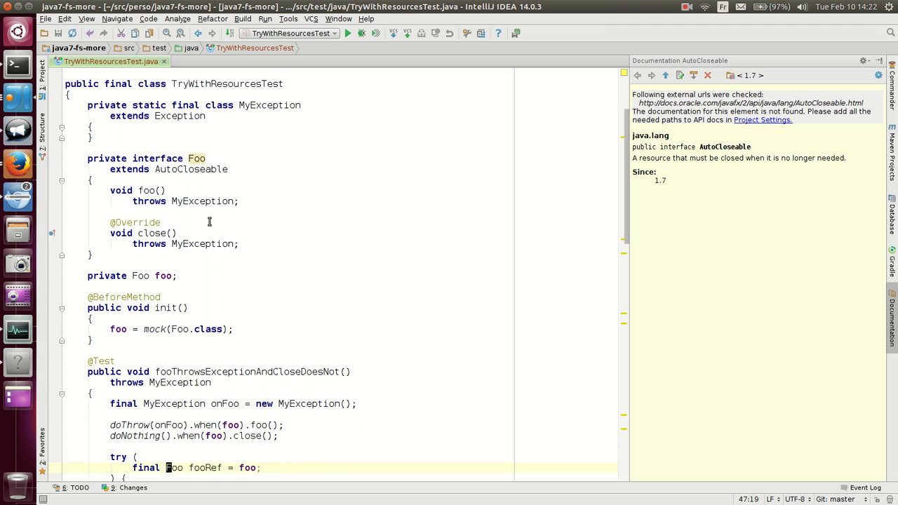
scroll(down, 3)
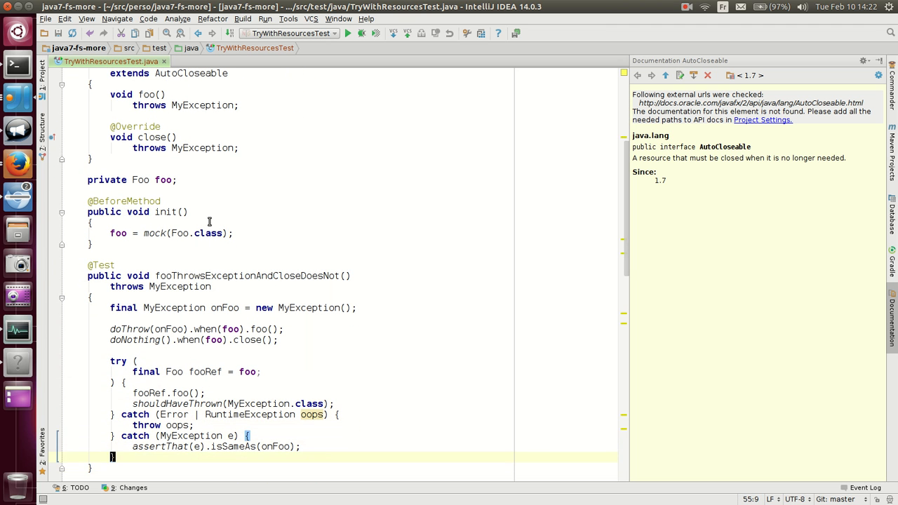
click(246, 275)
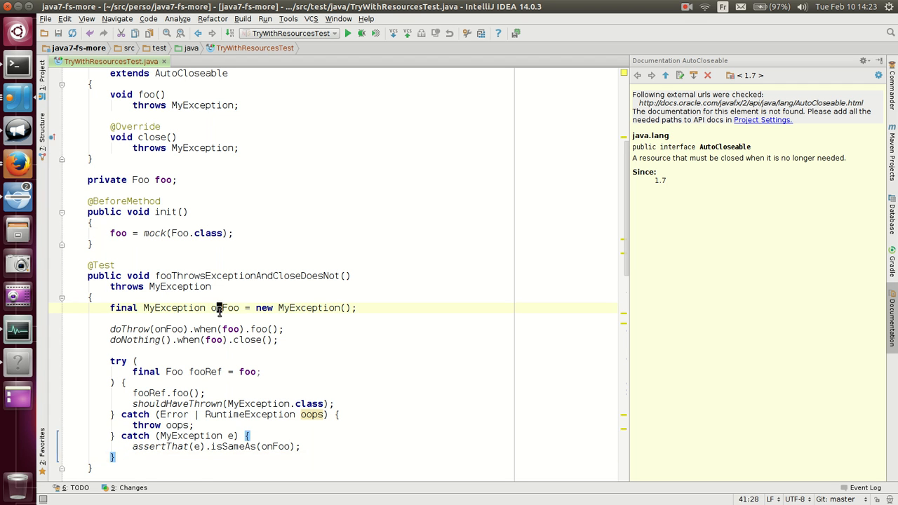
double_click(224, 308)
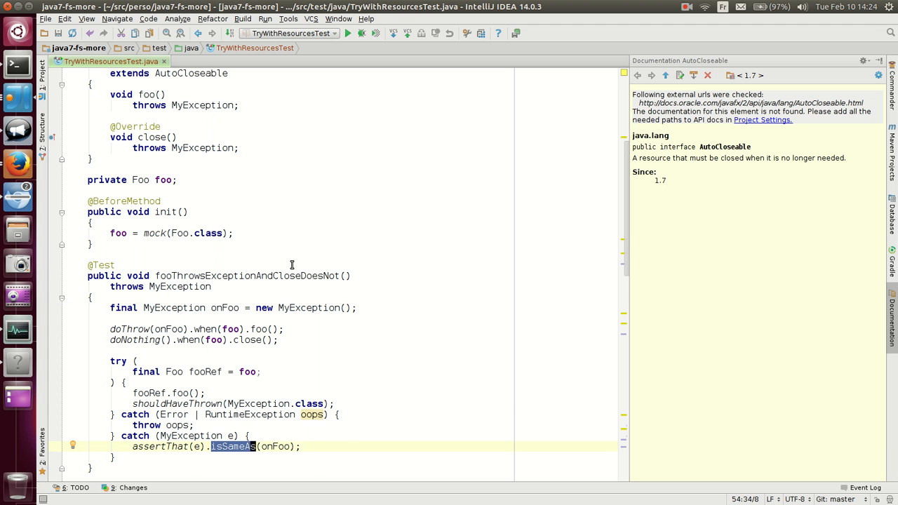
scroll(down, 3)
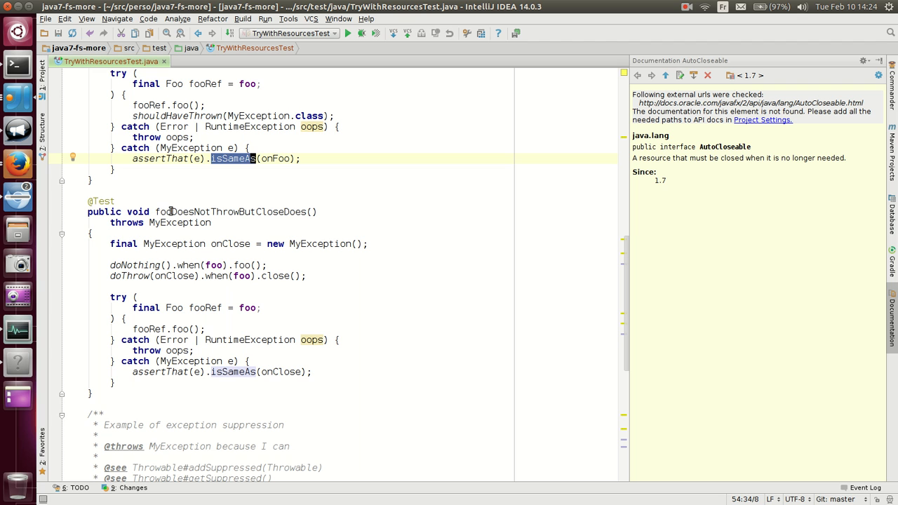
mouse_move(295, 211)
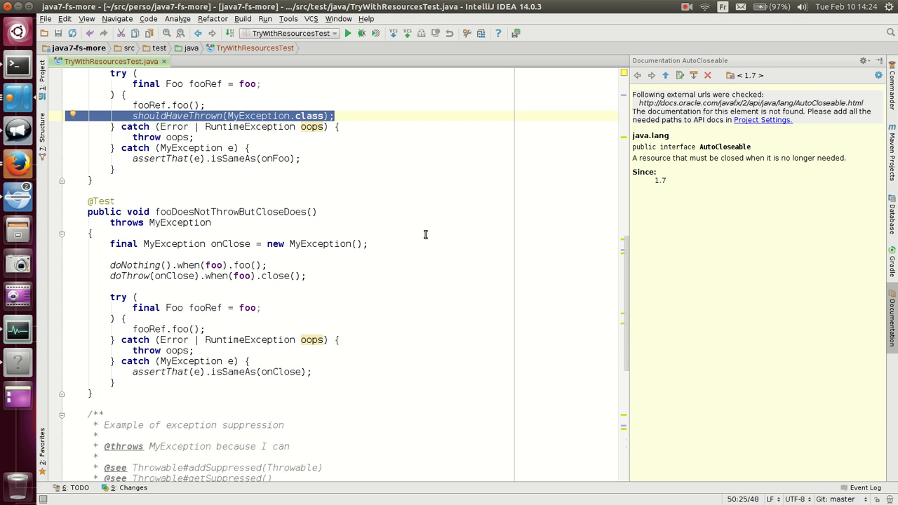
mouse_move(320, 310)
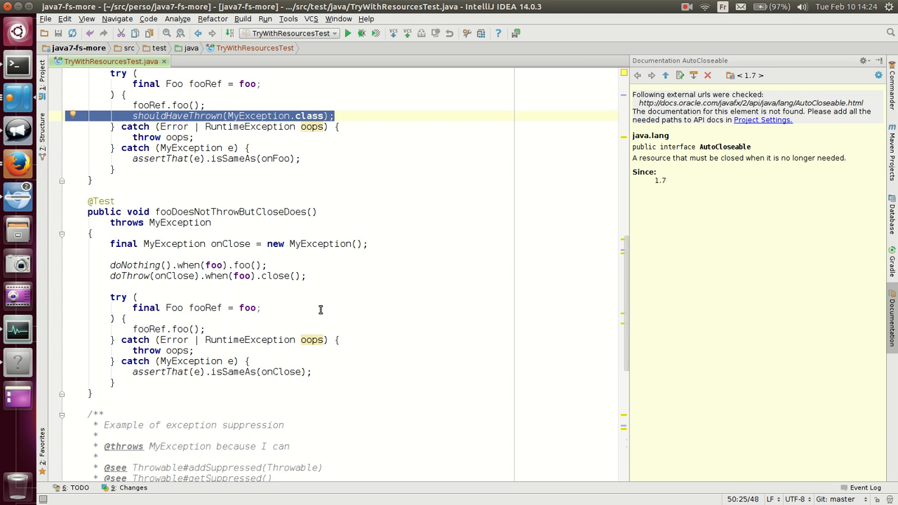
mouse_move(177, 363)
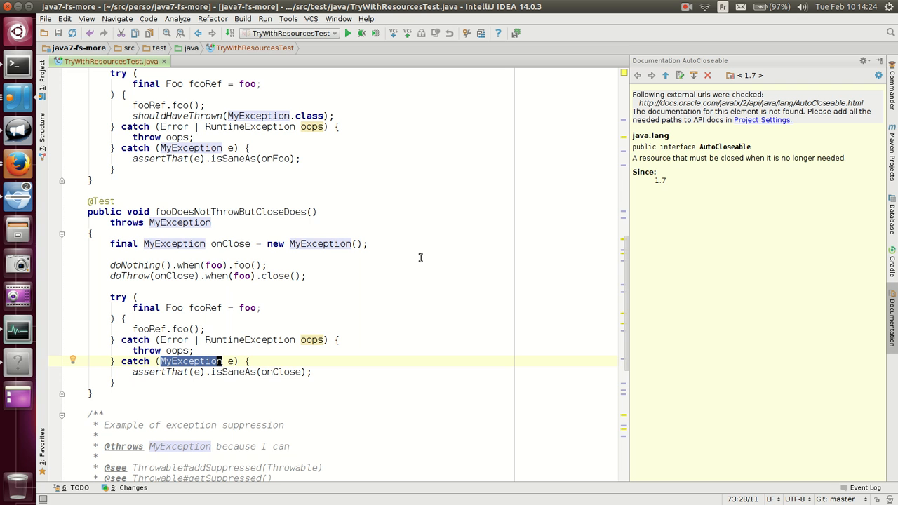
mouse_move(132, 360)
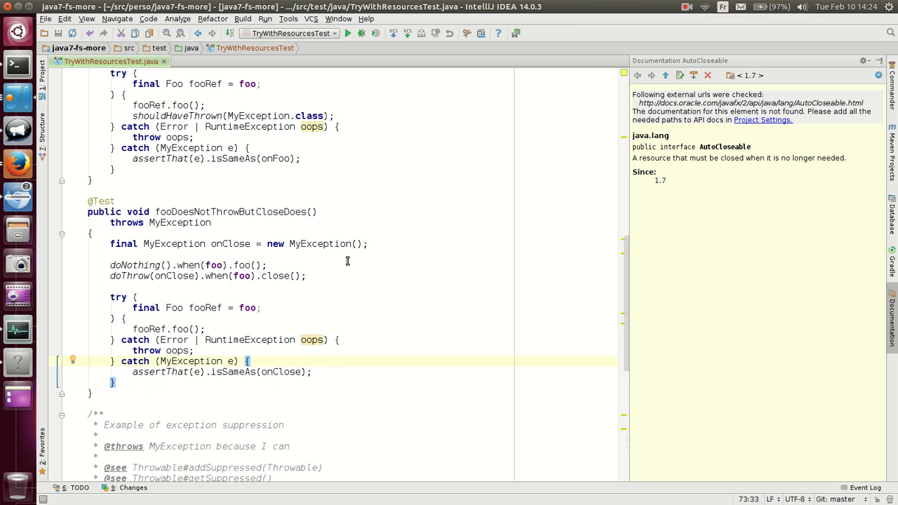
scroll(down, 3)
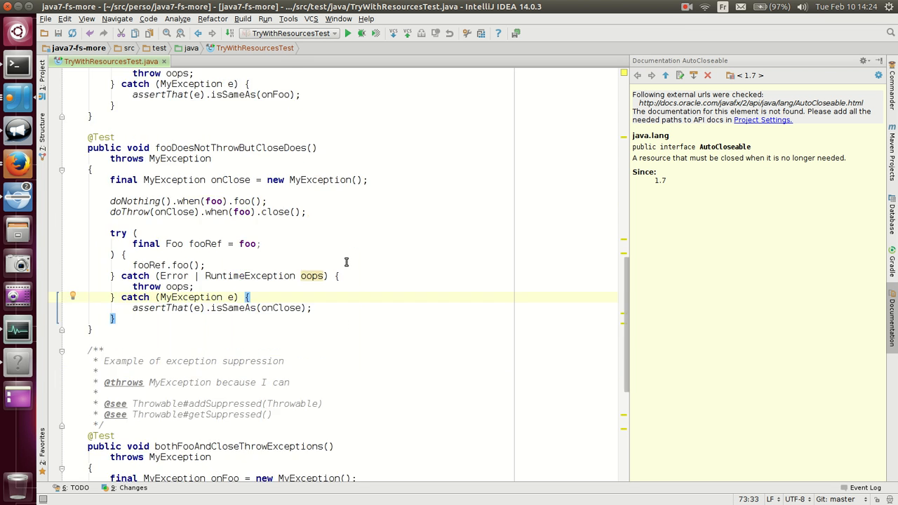
Scroll down to bring the bothFooAndCloseThrowExceptions test into view.
scroll(down, 3)
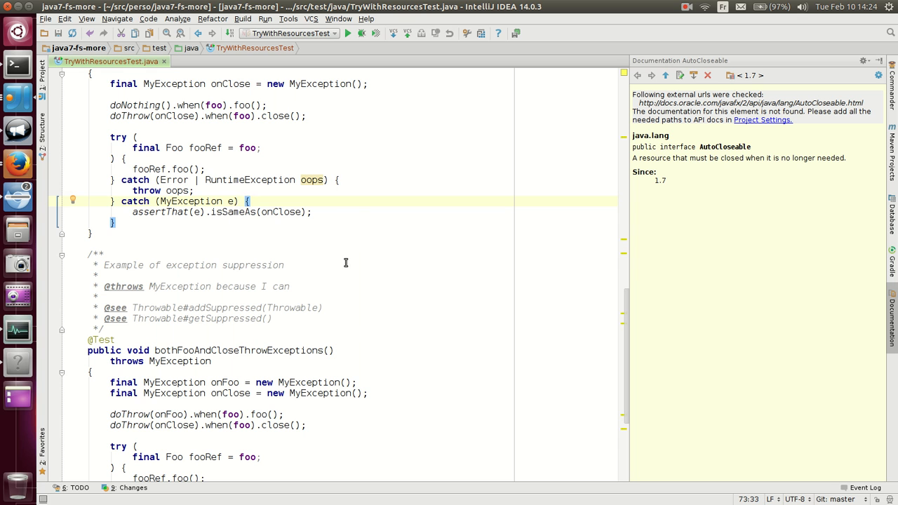
mouse_move(339, 291)
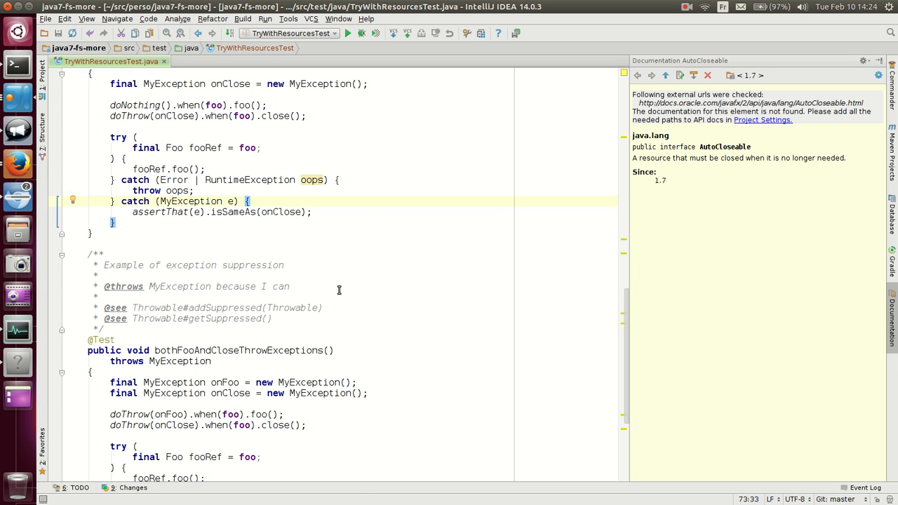
mouse_move(225, 309)
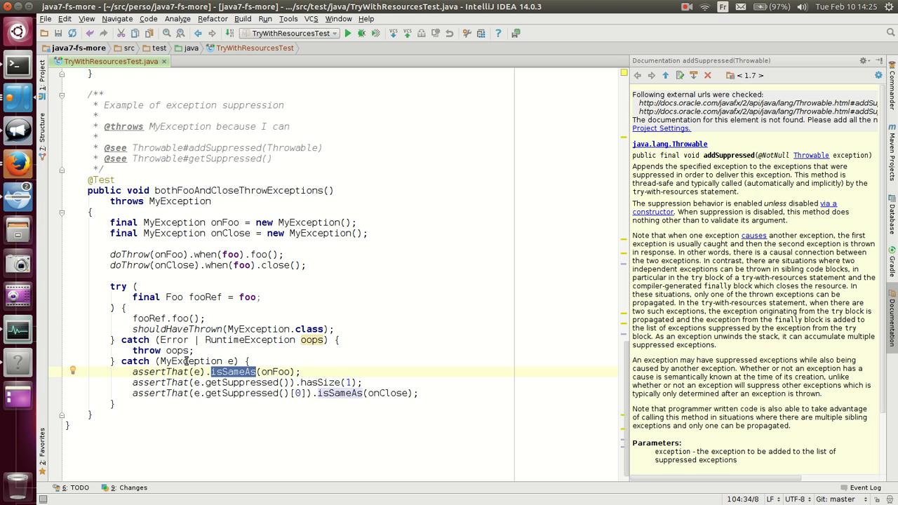
mouse_move(203, 322)
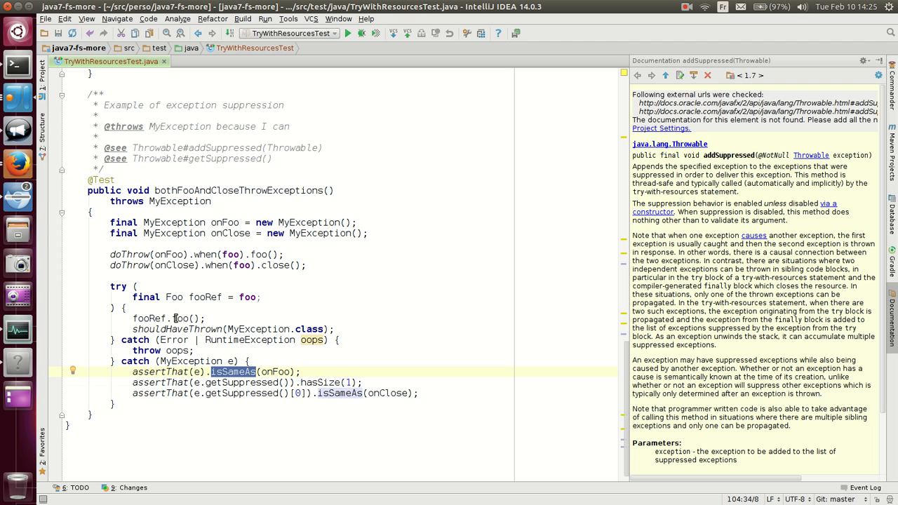
mouse_move(218, 228)
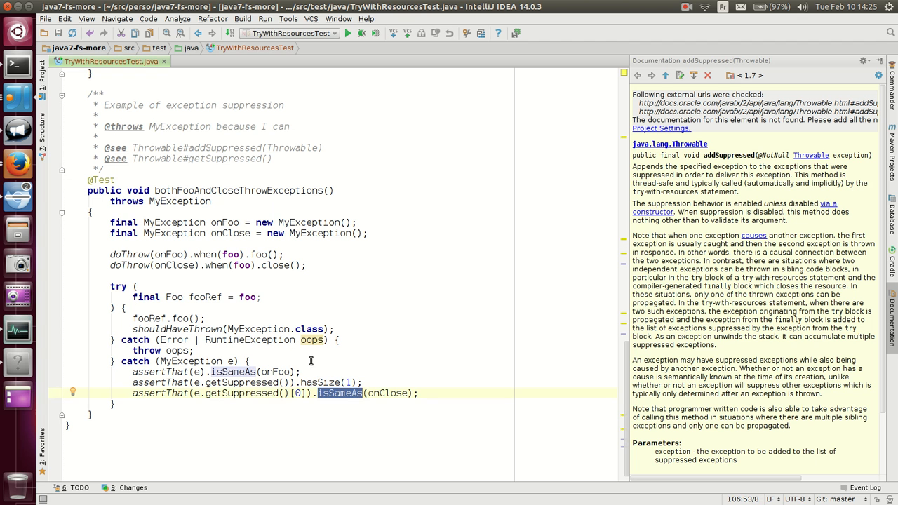
mouse_move(241, 382)
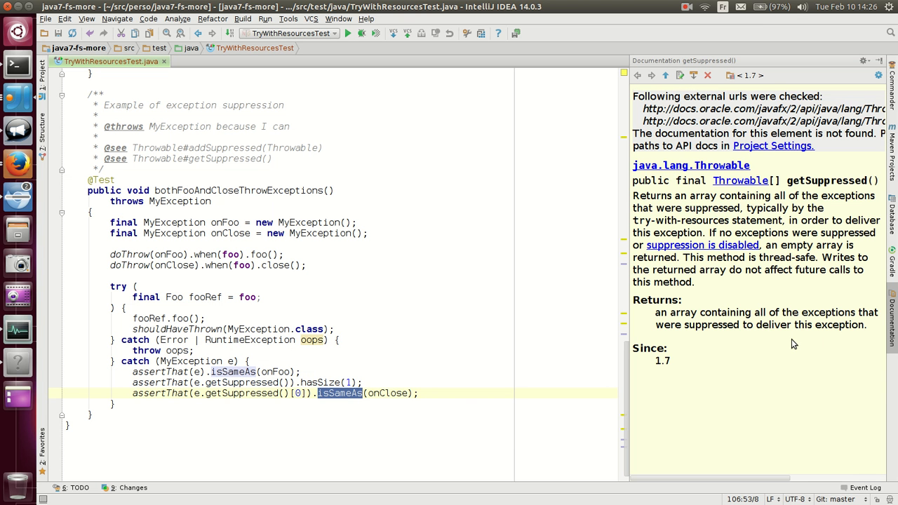
mouse_move(786, 194)
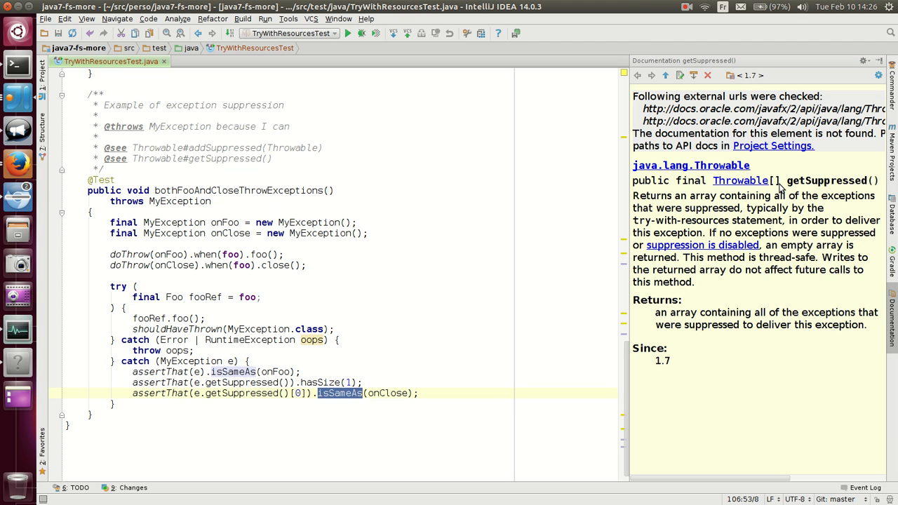
mouse_move(334, 70)
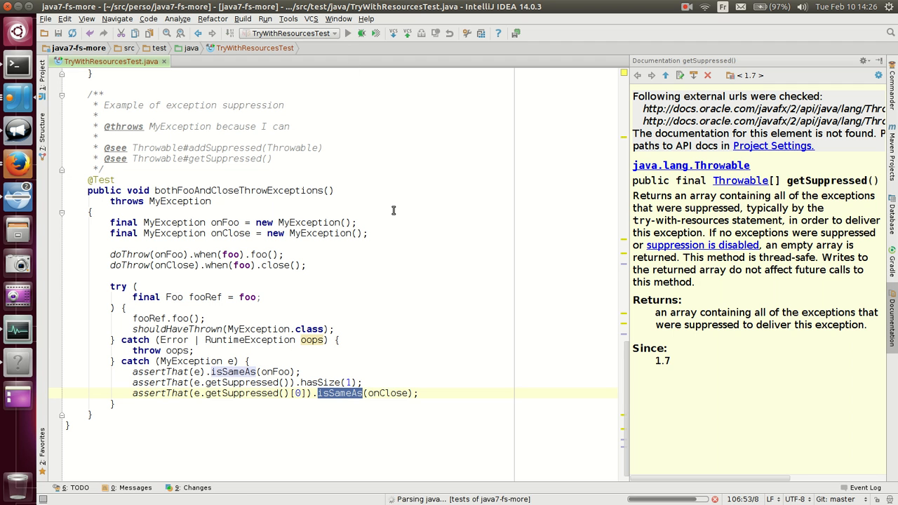
Review the Run tool window showing 3 of 3 tests passed, then hide the panel.
click(348, 34)
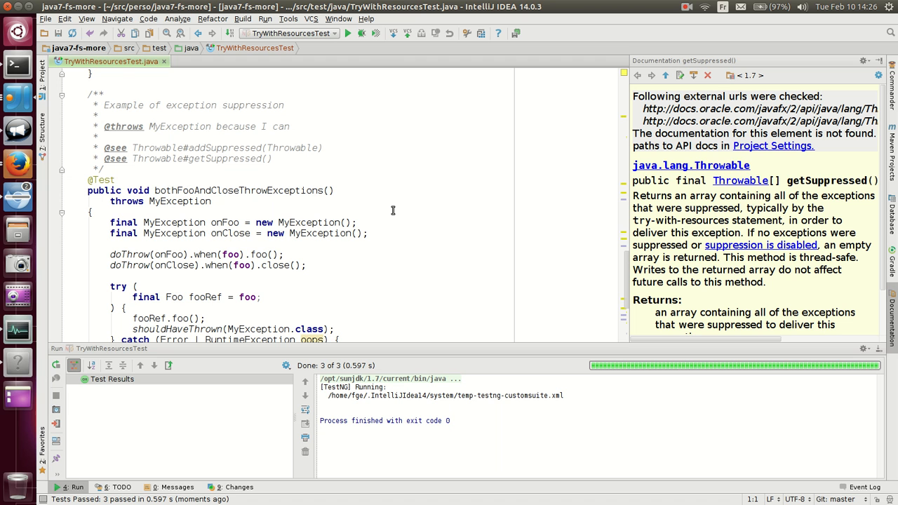
mouse_move(881, 435)
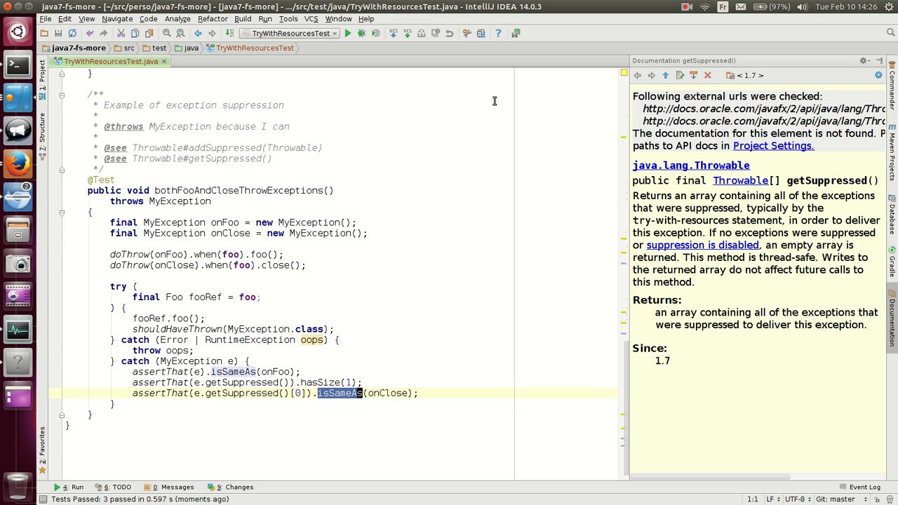
mouse_move(631, 21)
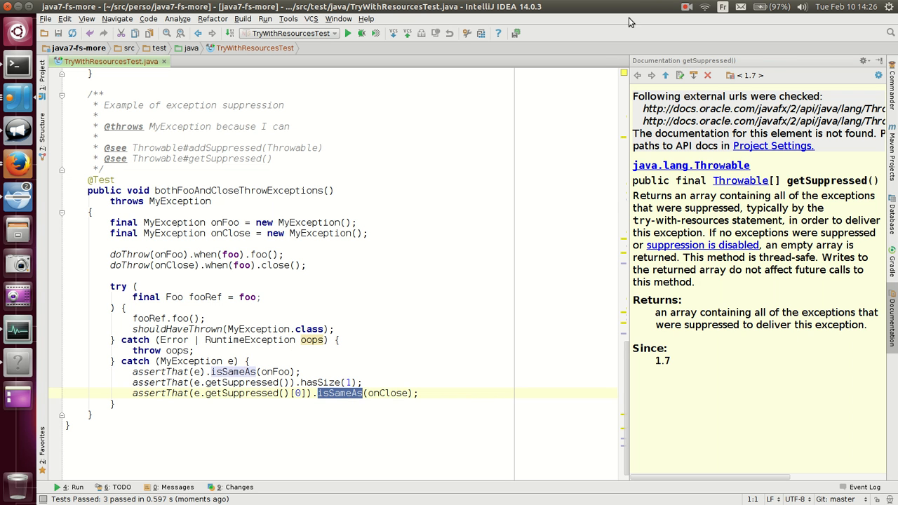
click(687, 7)
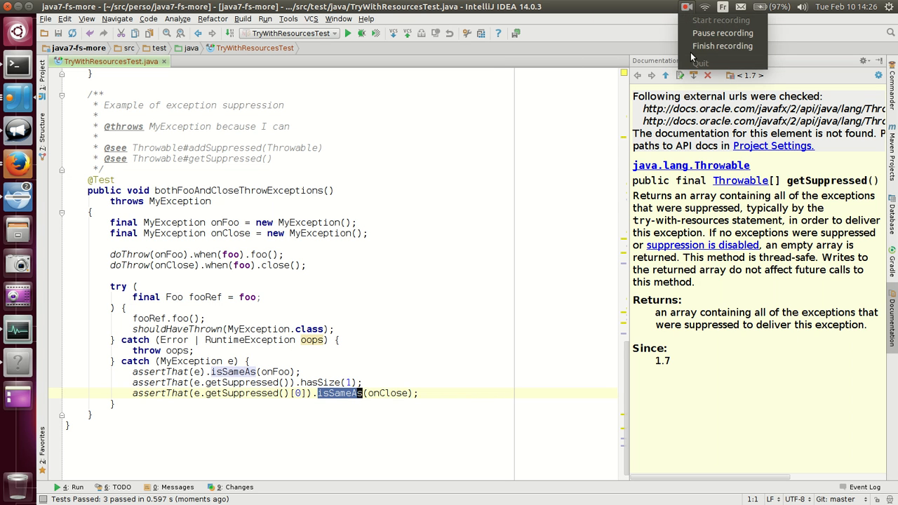